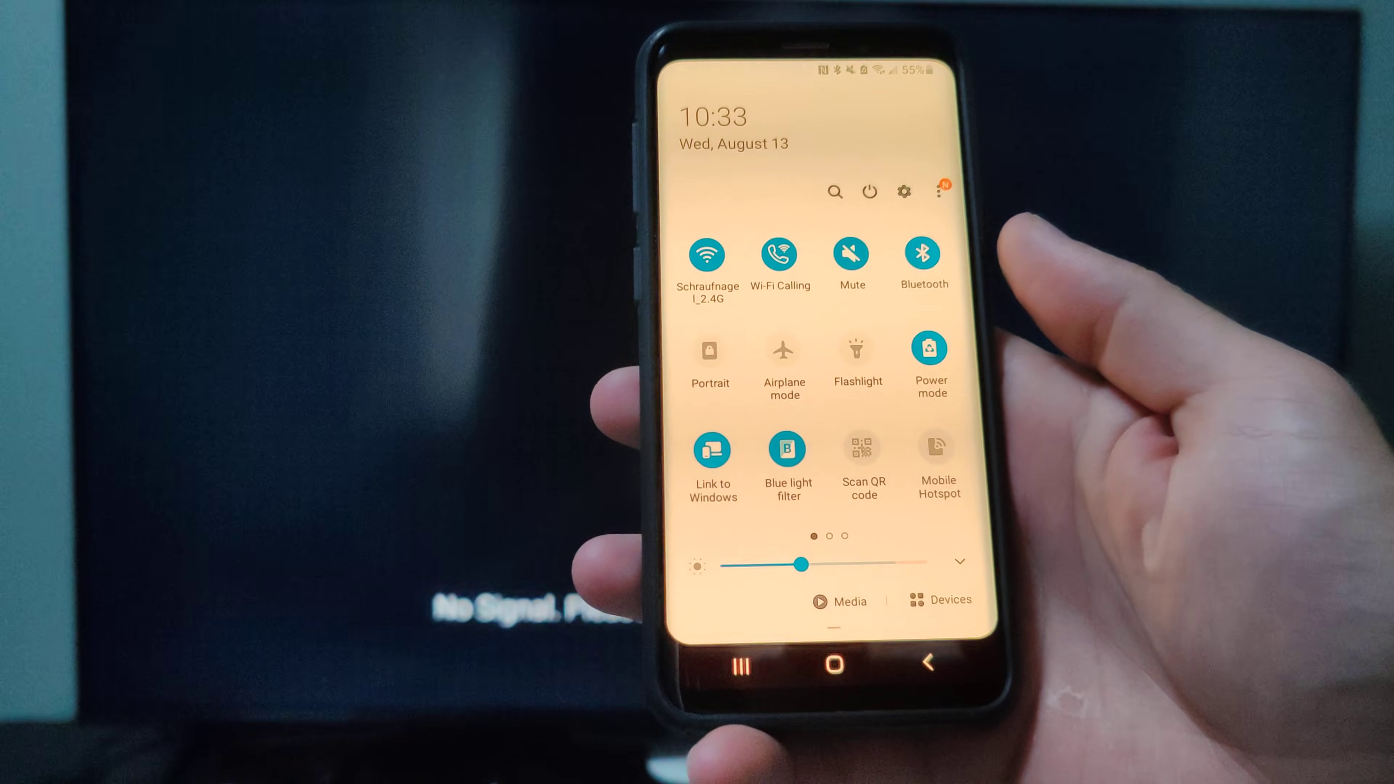
Reach the Smart View tile in Quick Settings and start scanning for nearby mirroring devices
scroll("left", 3)
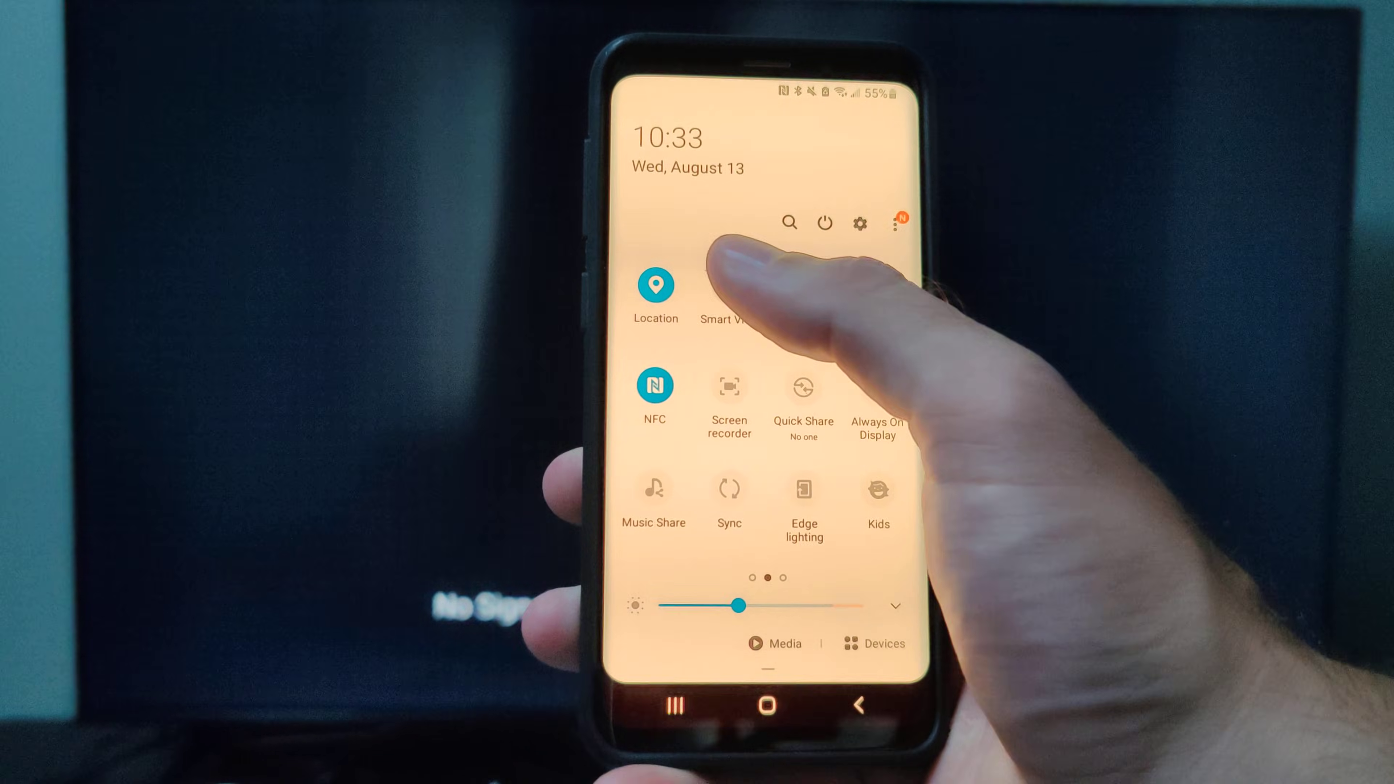
left_click(729, 293)
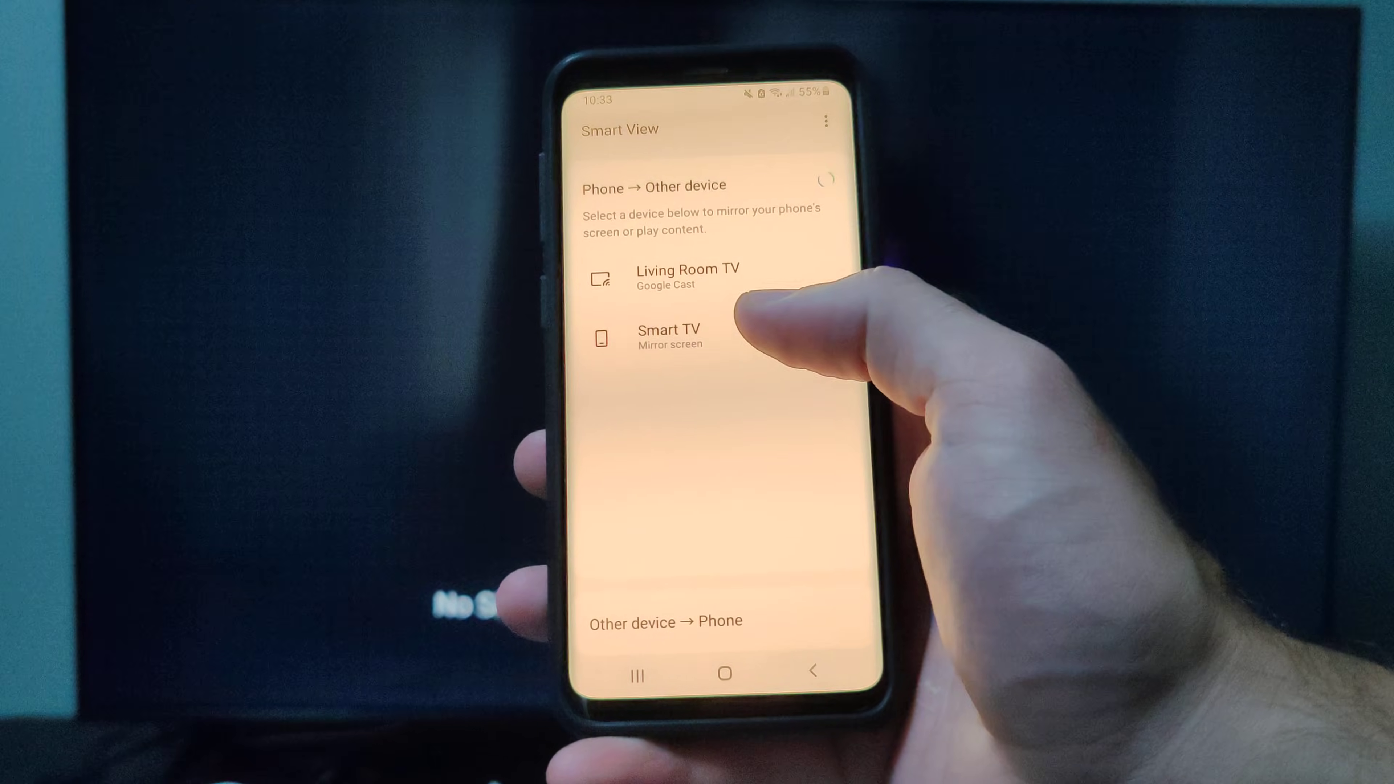
Select 'Smart TV (Mirror screen)' and swipe through home pages to confirm the TV mirrors them
left_click(669, 336)
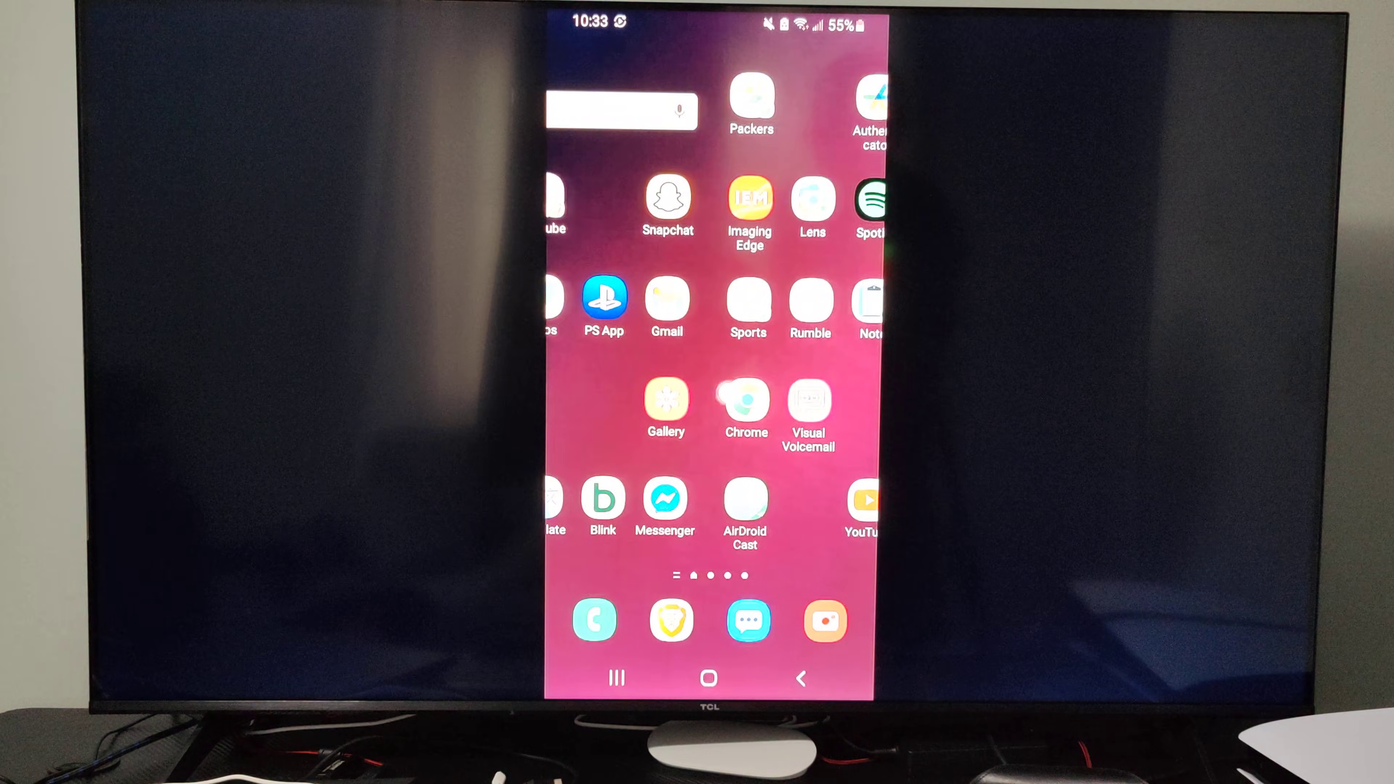
scroll("left", 3)
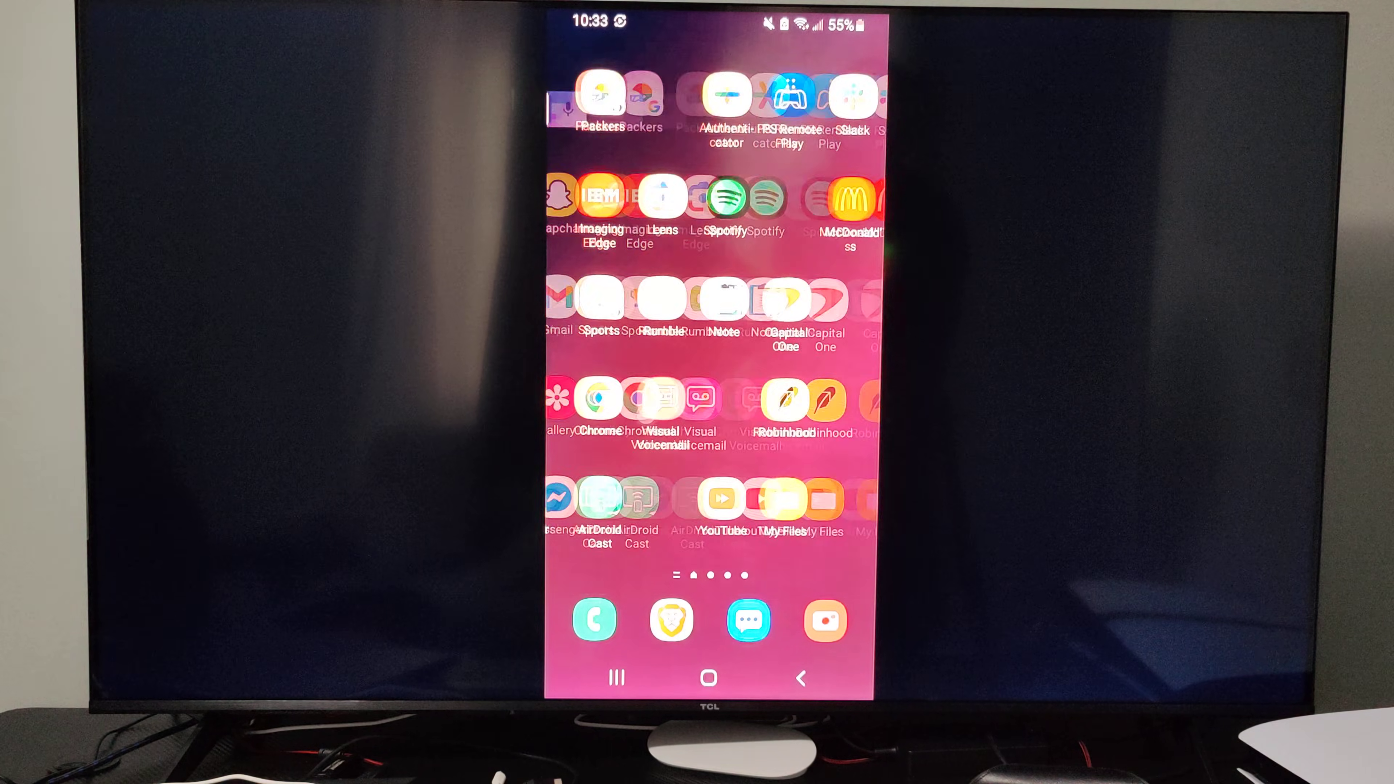